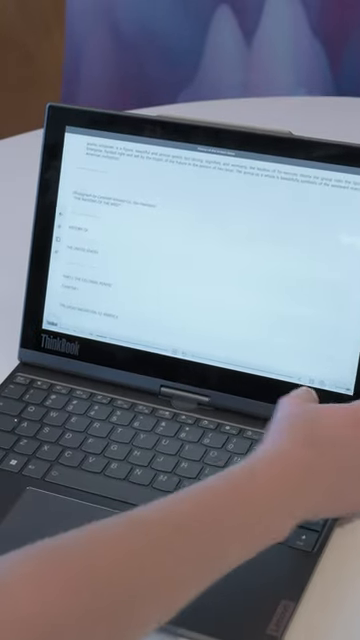
scroll(down, 3)
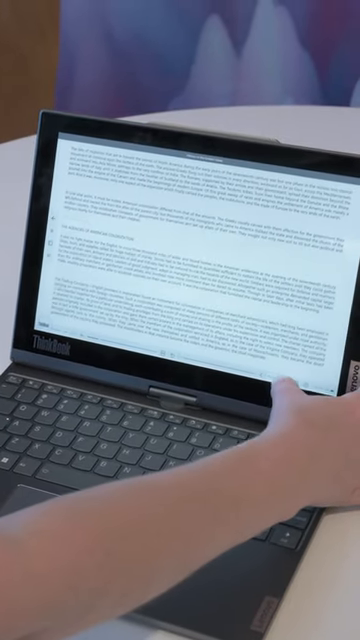